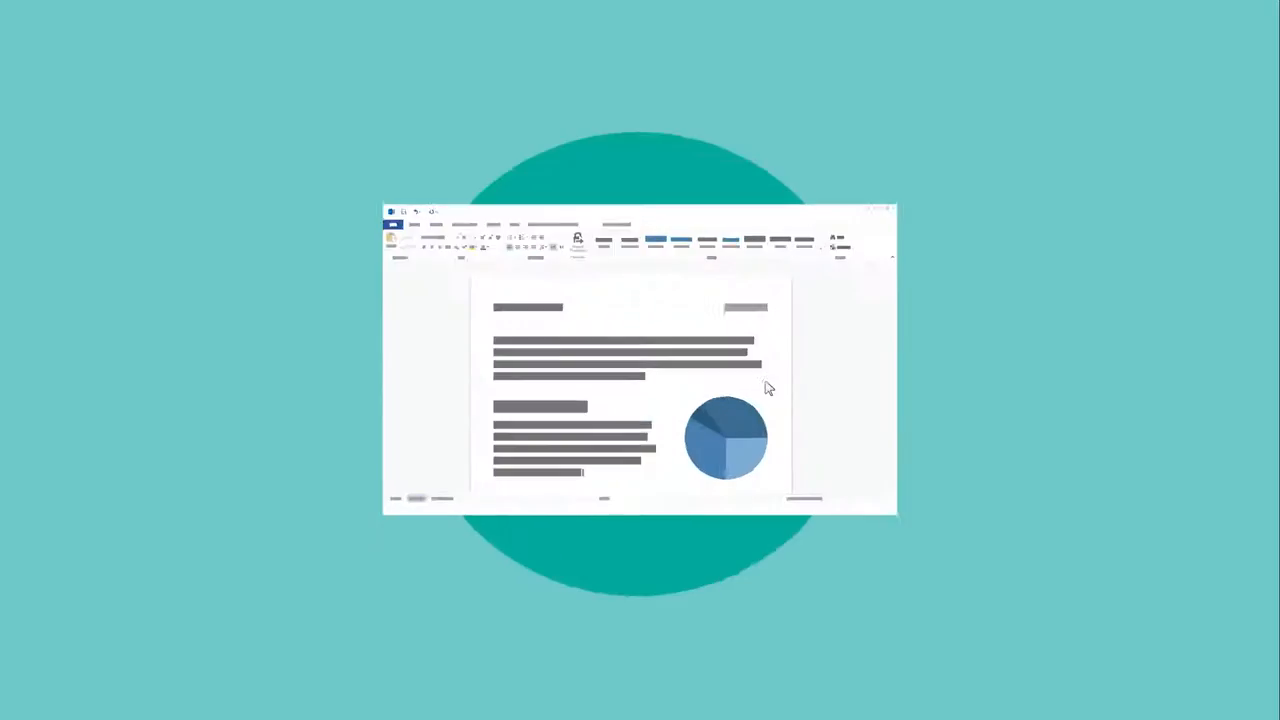
- Open the Share Protected form for the Quarterly sales report with no users yet
left_click(537, 165)
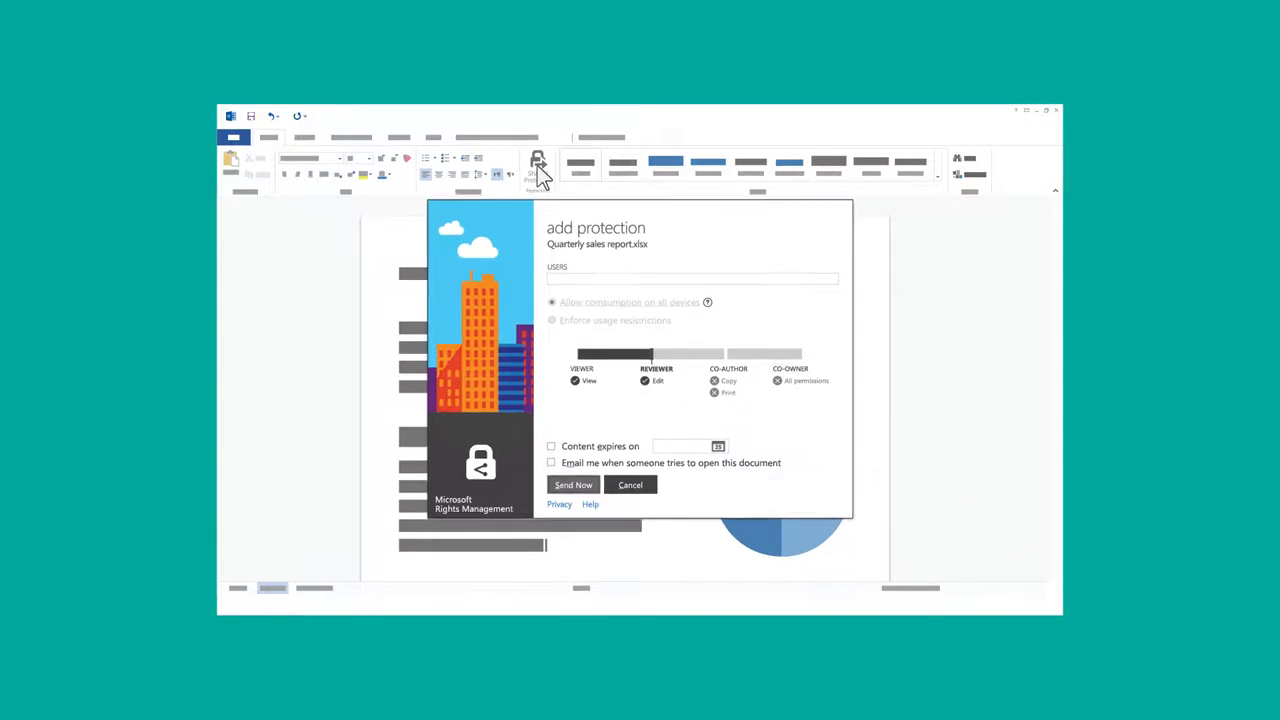
- Add alice@.com as a user and enable content expiry on a date
type("alice@.com")
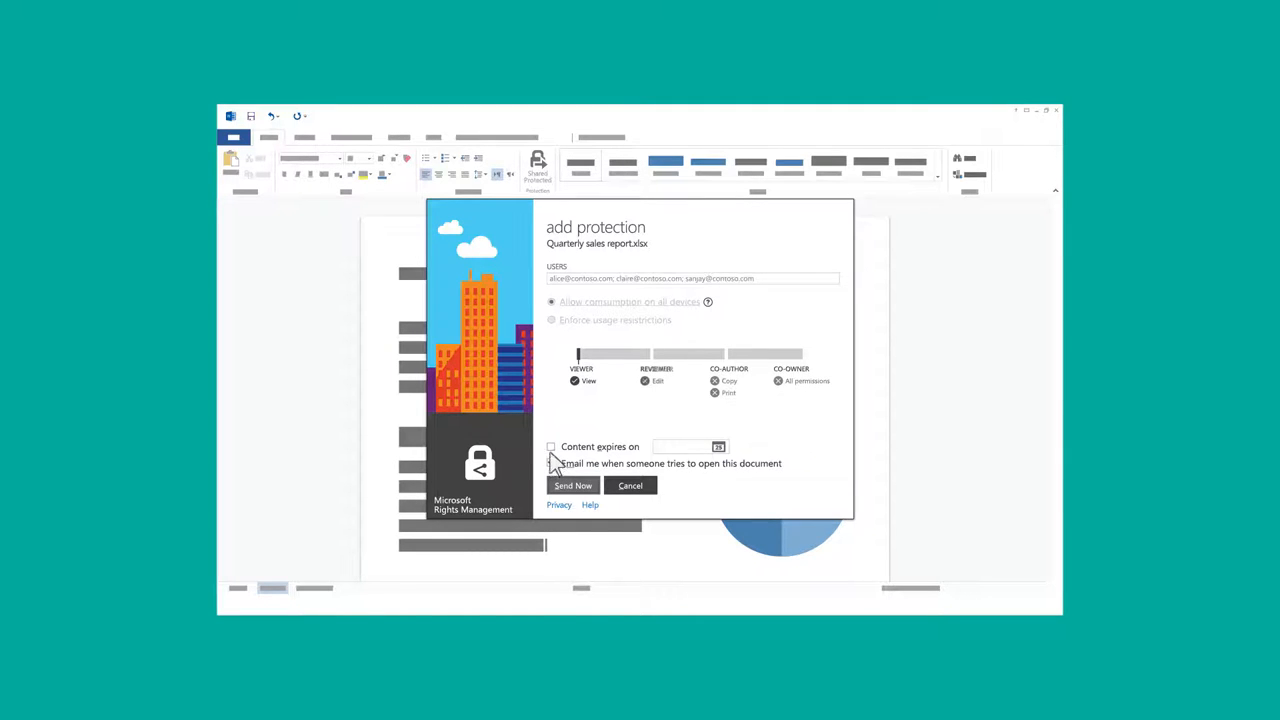
left_click(551, 447)
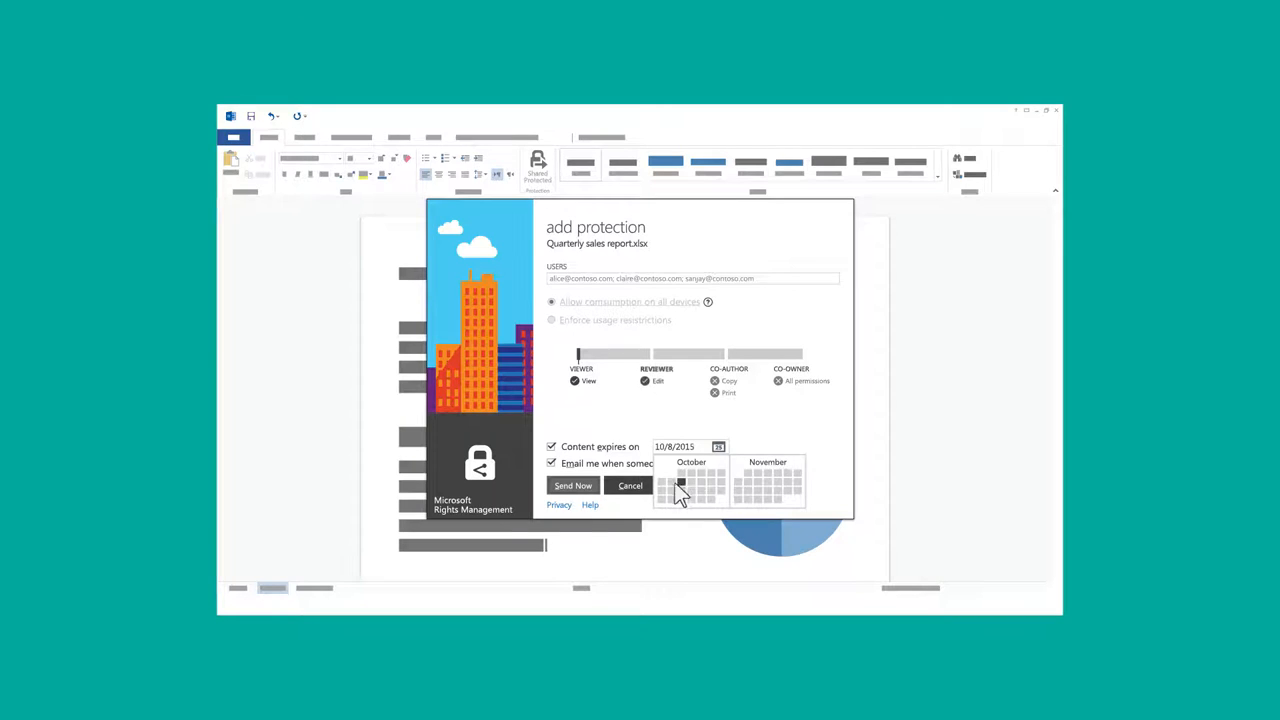